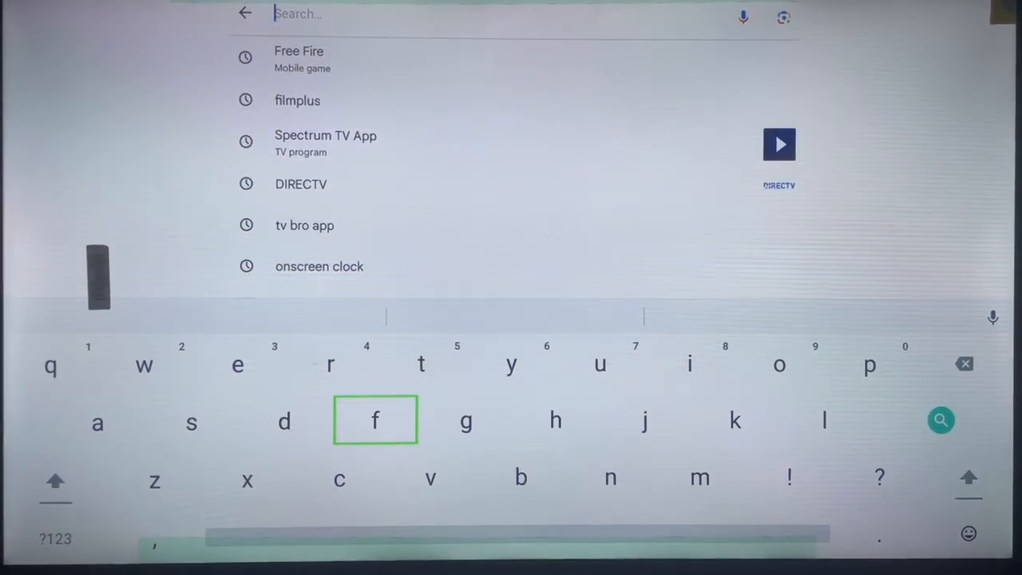
Enter 'fi' on the on-screen keyboard and search the 'filmplus' suggestion
left_click(376, 419)
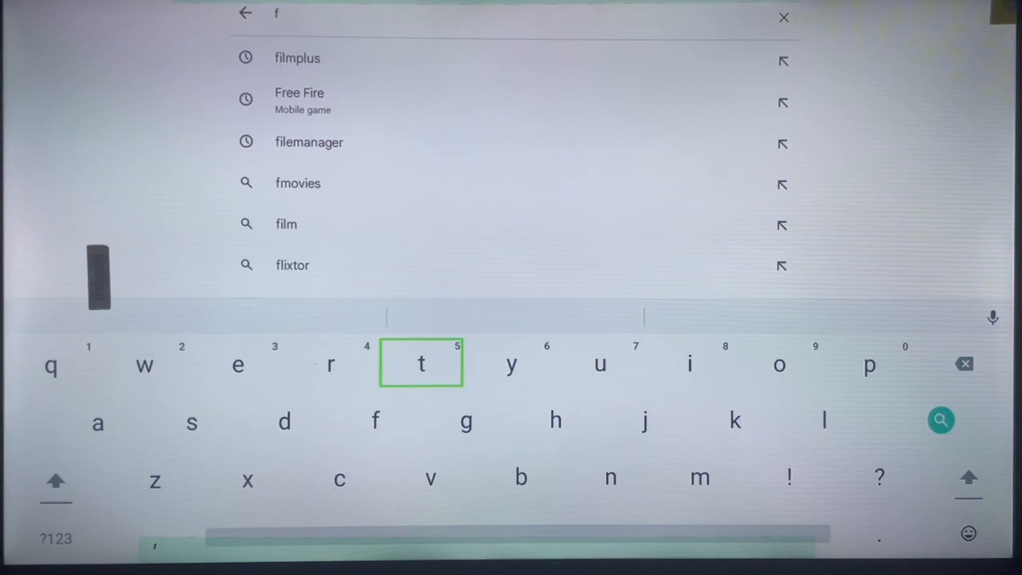
left_click(689, 364)
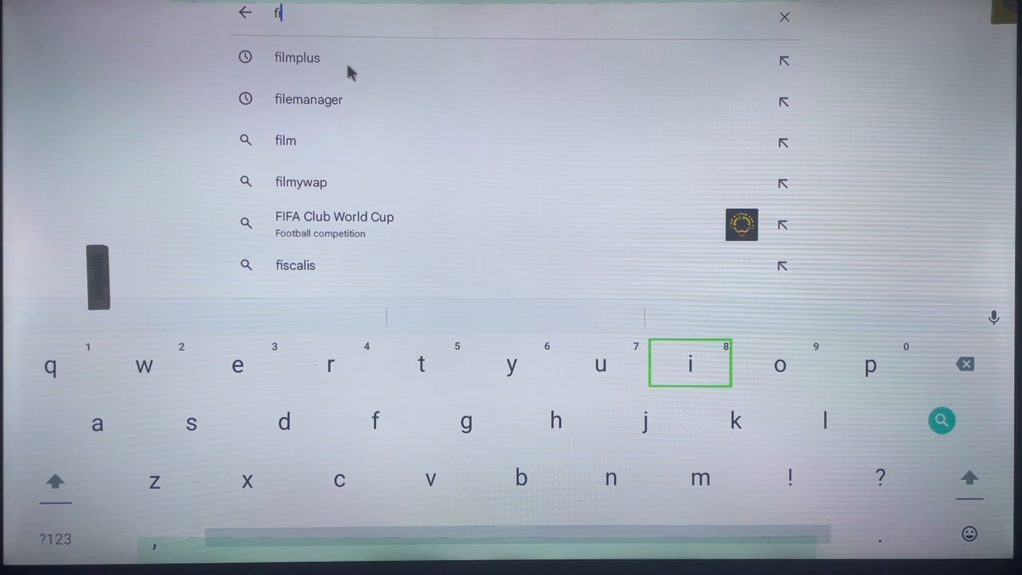
left_click(295, 58)
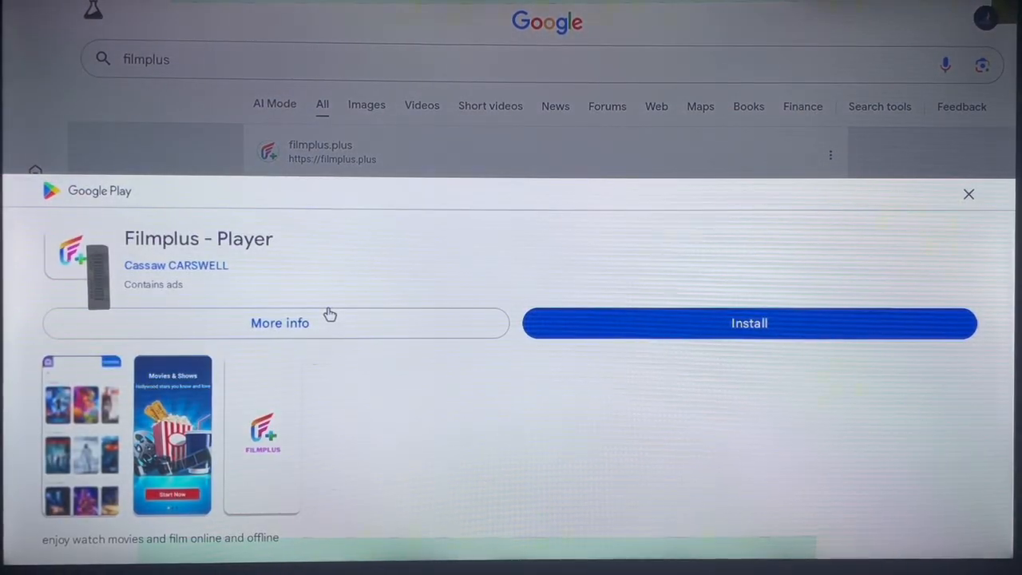
mouse_move(330, 388)
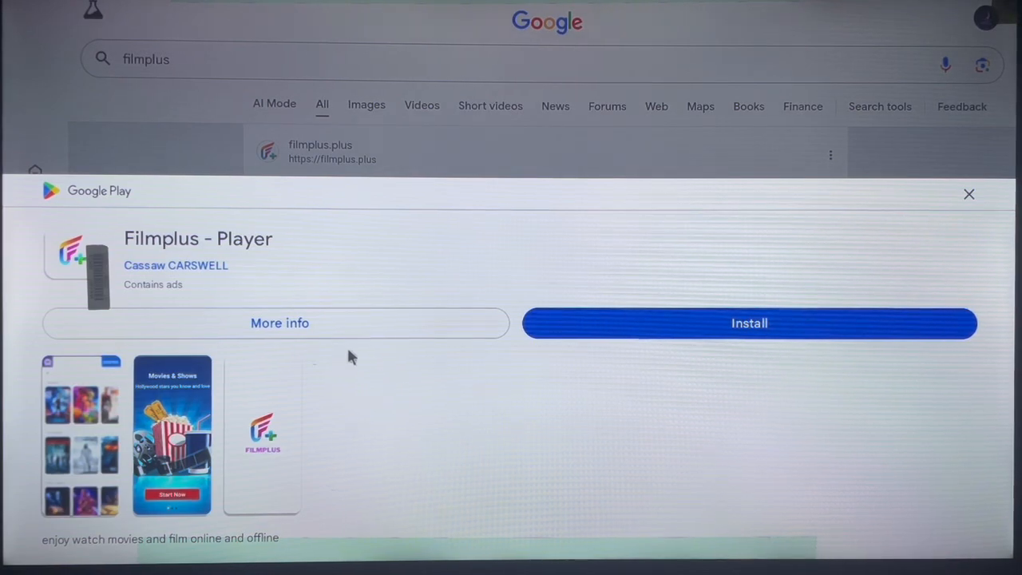
mouse_move(621, 335)
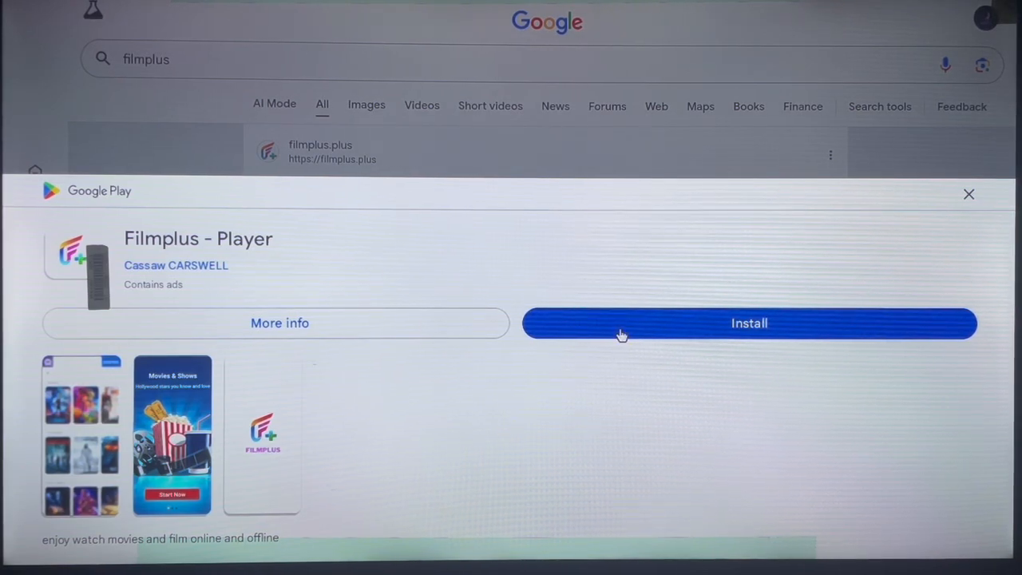
left_click(749, 323)
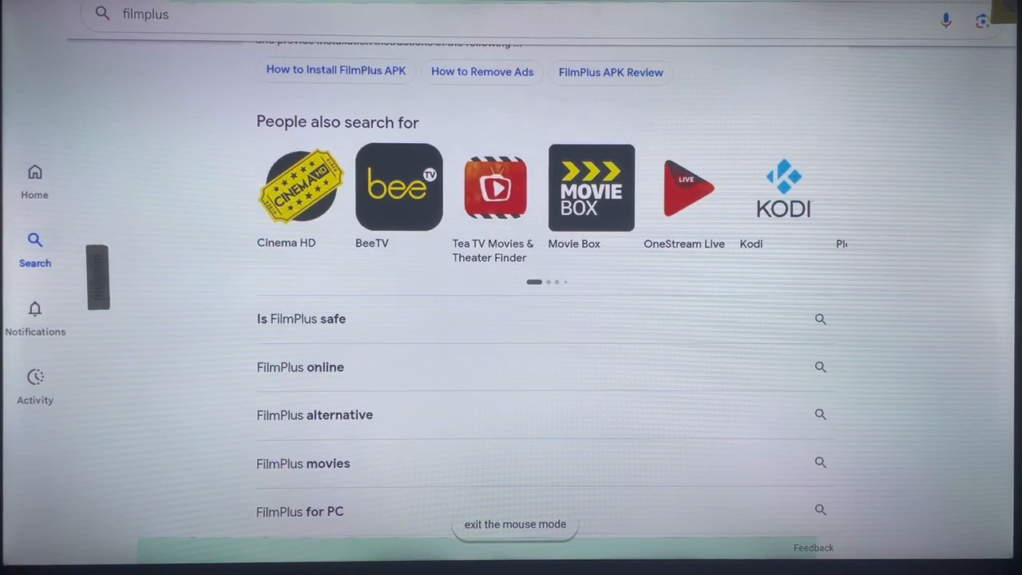
scroll("down", 3)
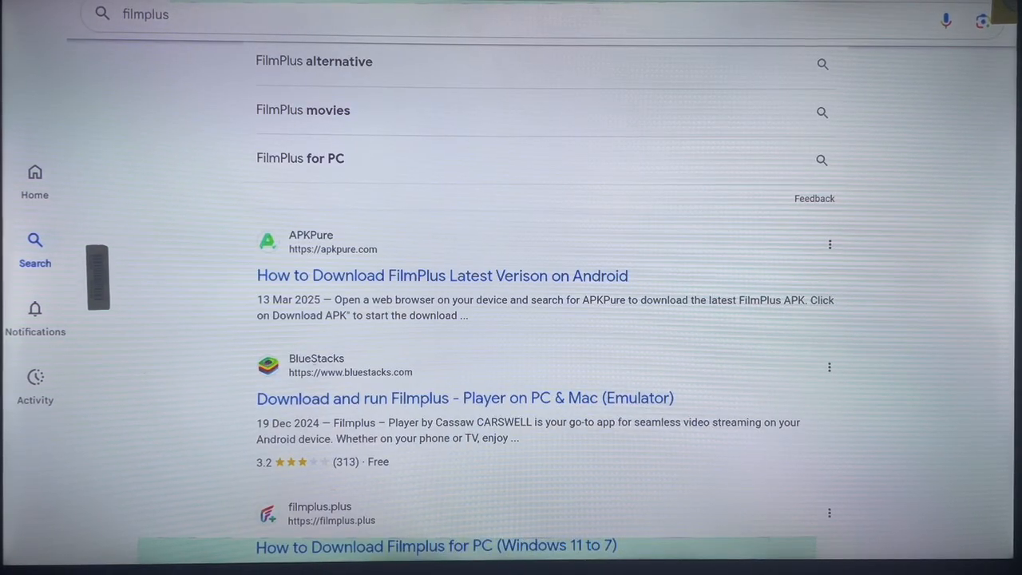